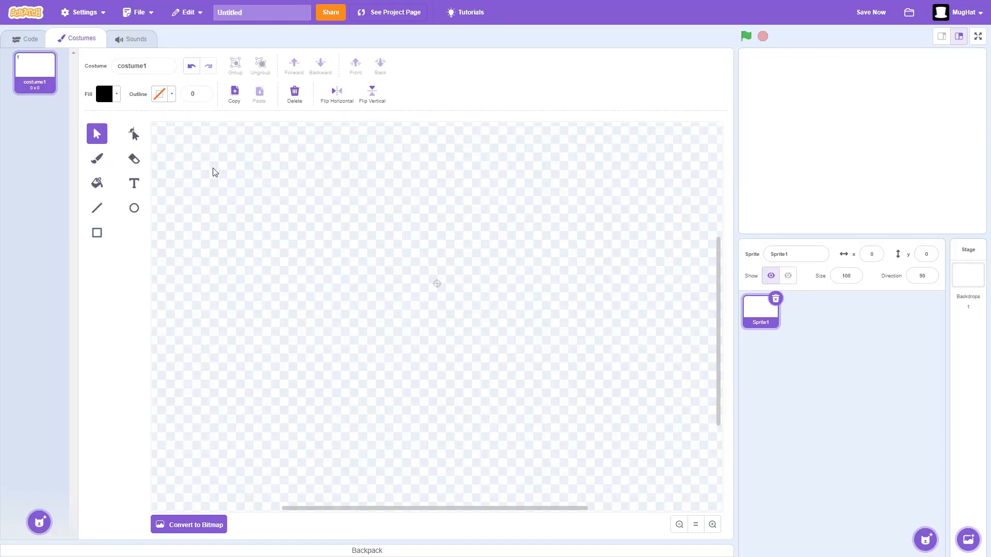
Add the text "Logo" to the canvas centre and recolour its fill to a soft pink.
{"action": "left_click", "coordinate": [134, 183]}
{"action": "type", "text": "Logo"}
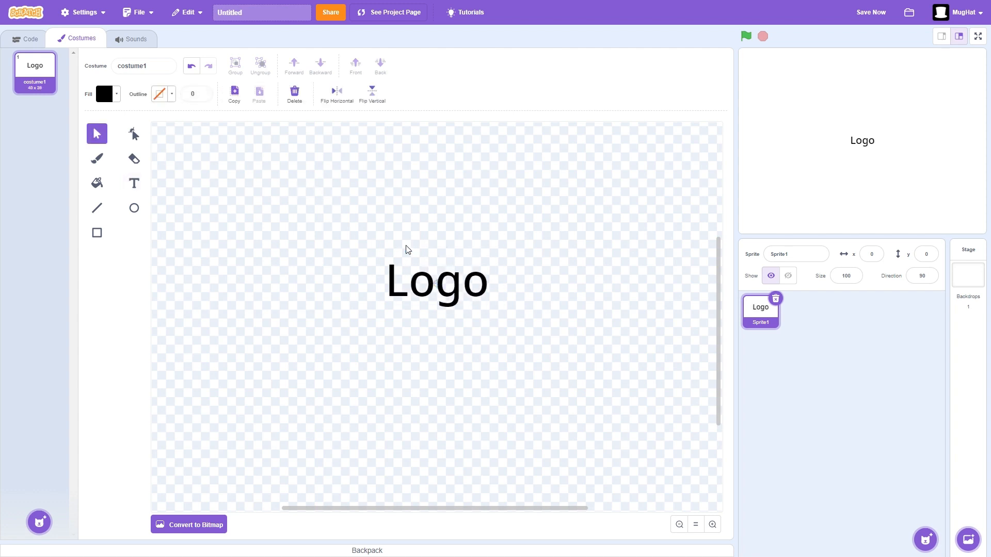
{"action": "left_click", "coordinate": [436, 281]}
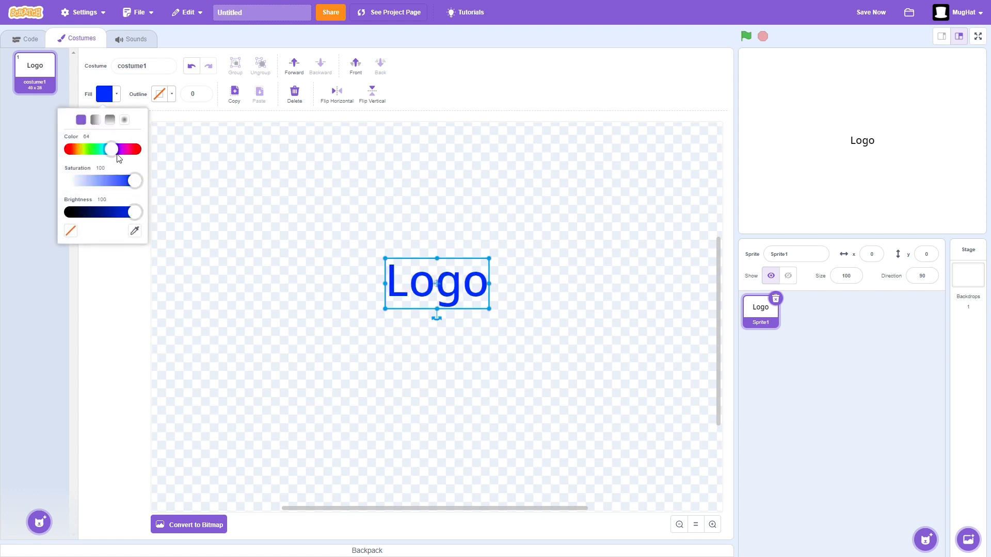
{"action": "left_click_drag", "start_coordinate": [134, 181], "coordinate": [117, 181]}
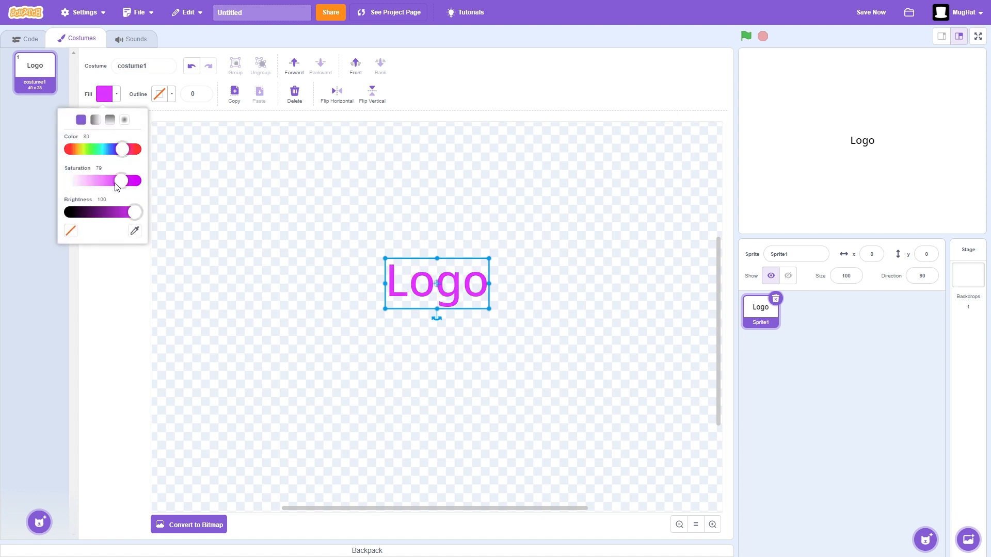
{"action": "left_click", "coordinate": [469, 185]}
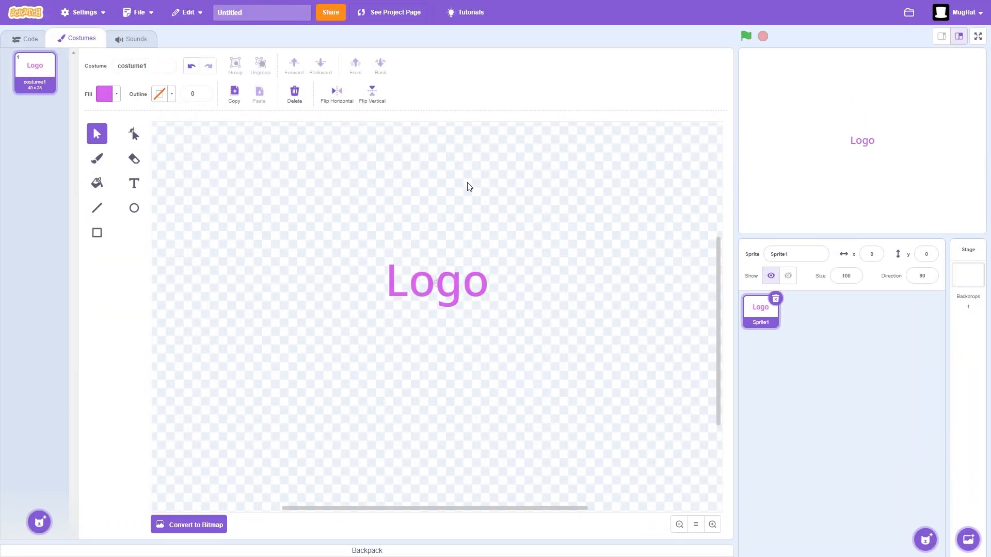
{"action": "left_click", "coordinate": [435, 283]}
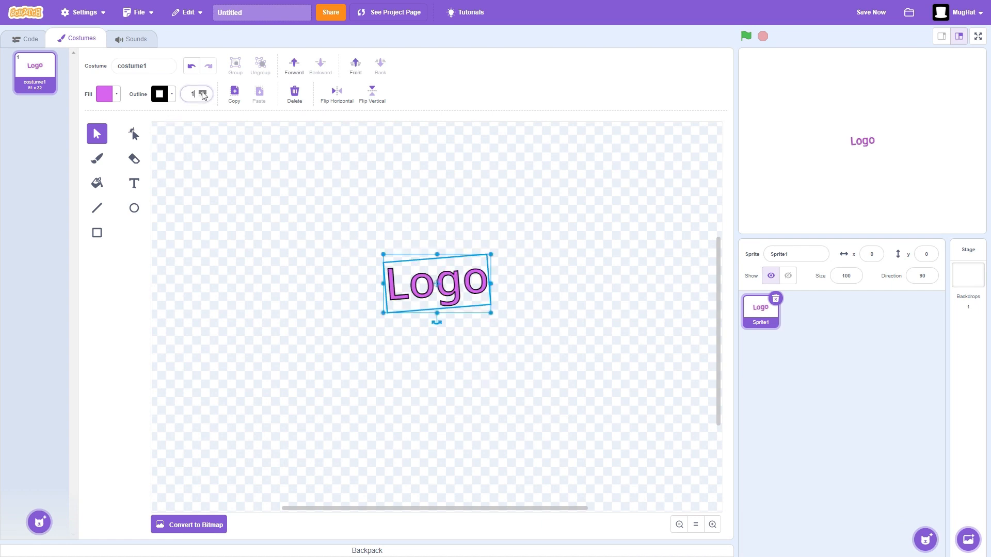
Thicken the Logo text's outline twice and colour the outline red.
{"action": "left_click", "coordinate": [204, 91]}
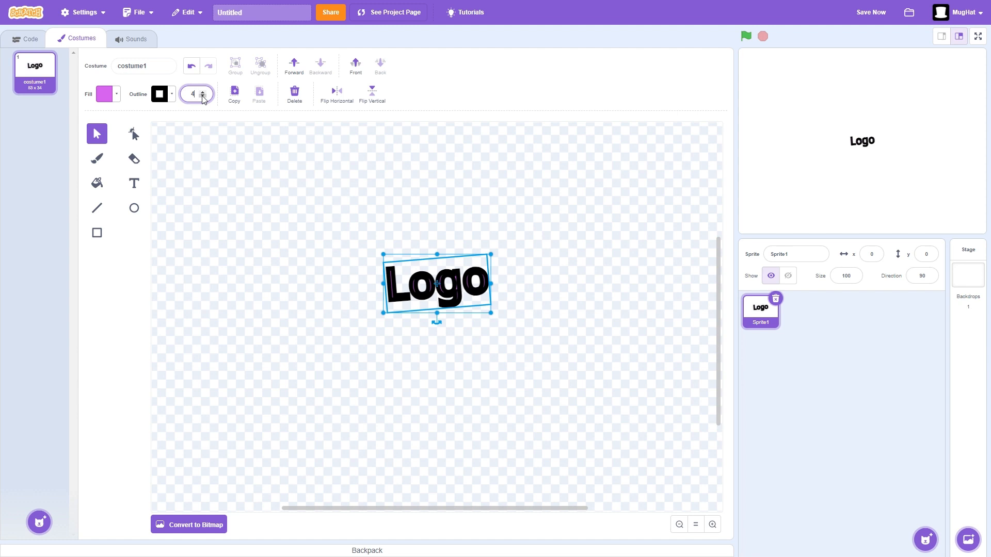
{"action": "left_click", "coordinate": [203, 91]}
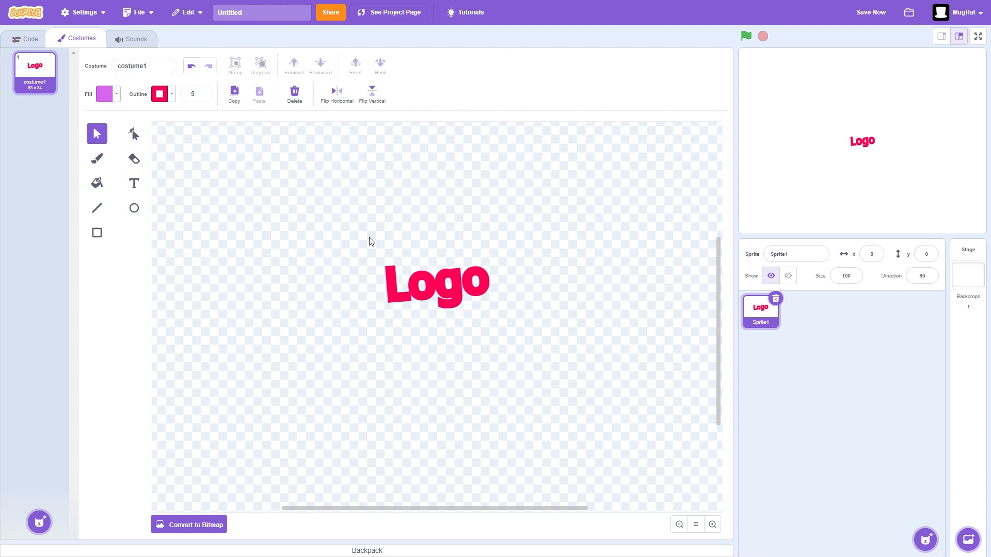
{"action": "left_click", "coordinate": [259, 93]}
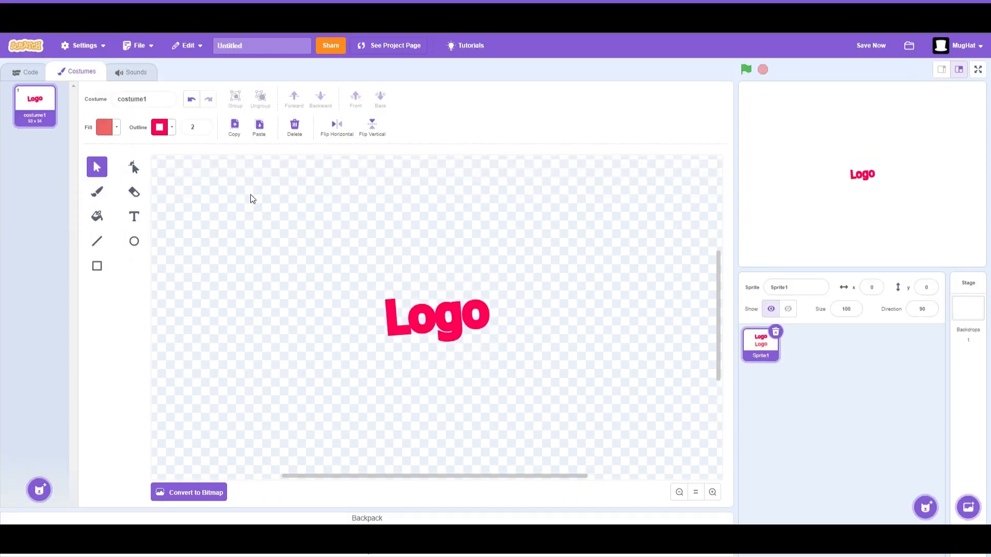
Duplicate the Logo text slightly offset and adjust the copy's outline as a shadow.
{"action": "left_click", "coordinate": [435, 316]}
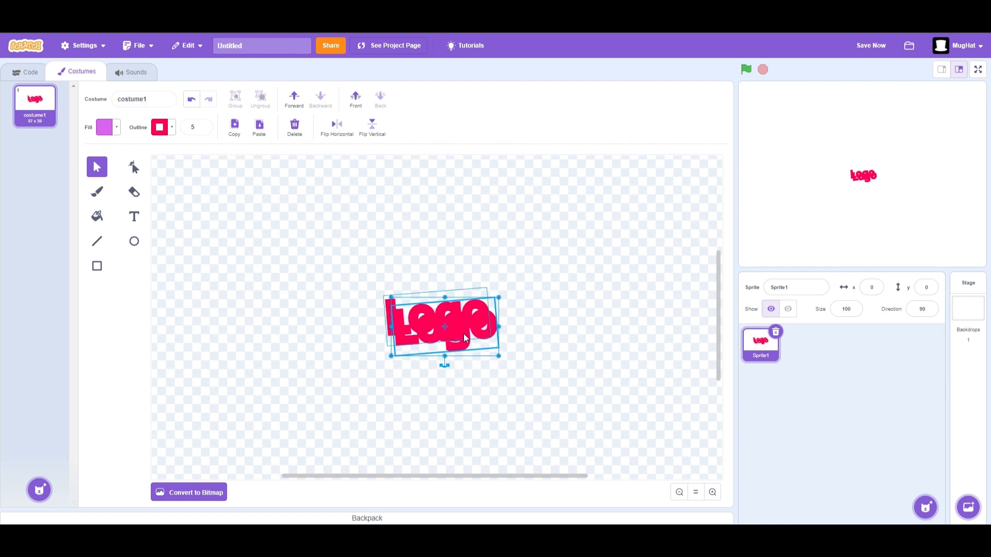
{"action": "left_click", "coordinate": [104, 126]}
{"action": "type", "text": "2"}
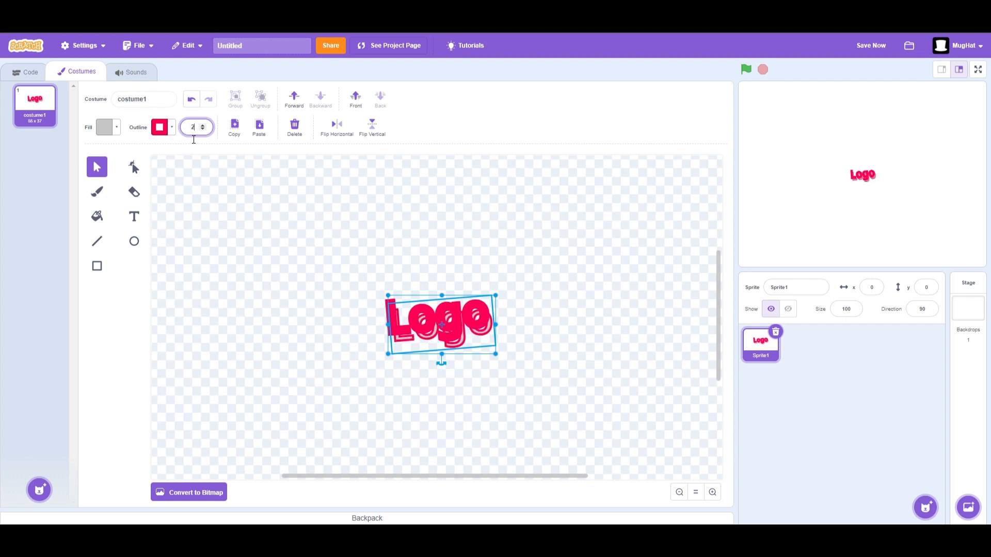
{"action": "left_click", "coordinate": [158, 126]}
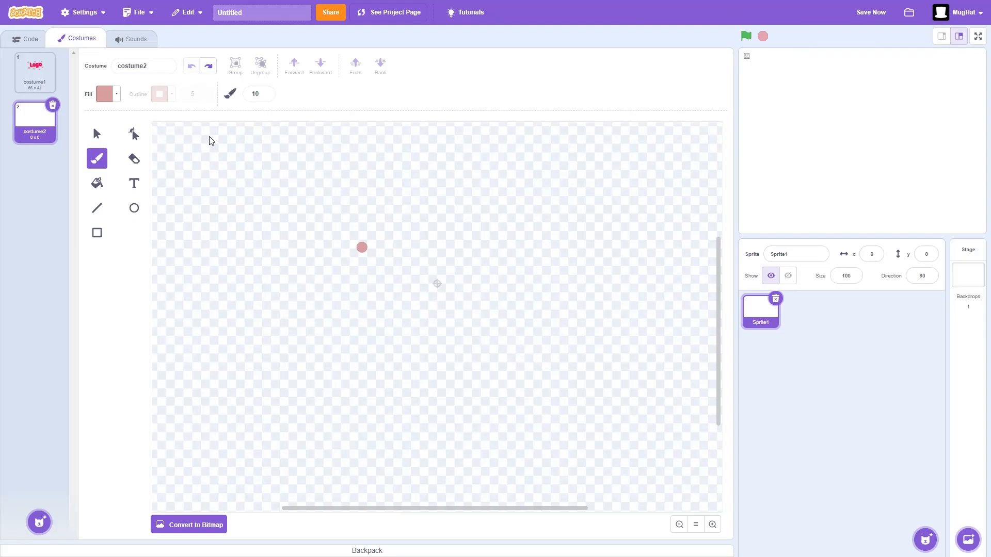
Convert the new costume to bitmap and magnify the canvas until pixels are visible.
{"action": "left_click_drag", "start_coordinate": [361, 247], "coordinate": [224, 493]}
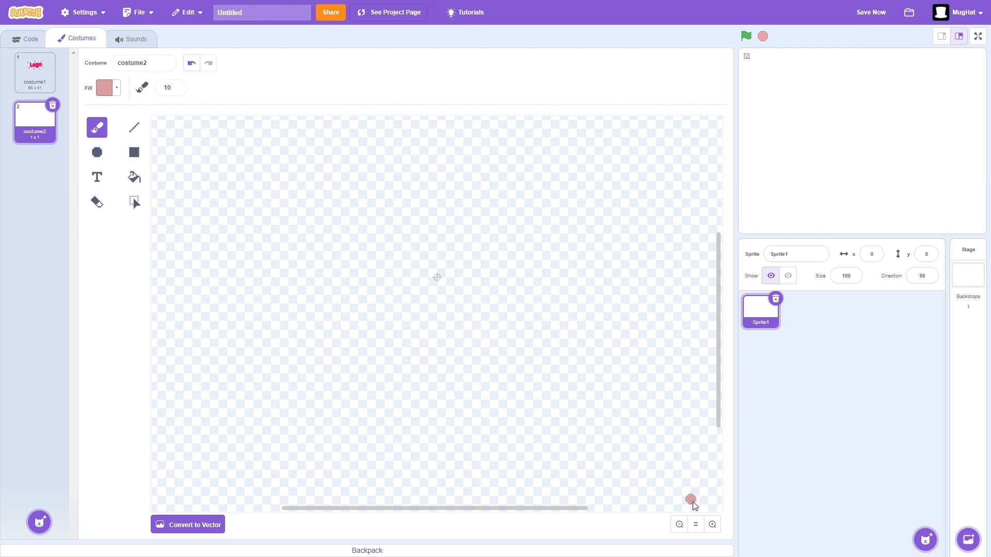
{"action": "left_click", "coordinate": [711, 525]}
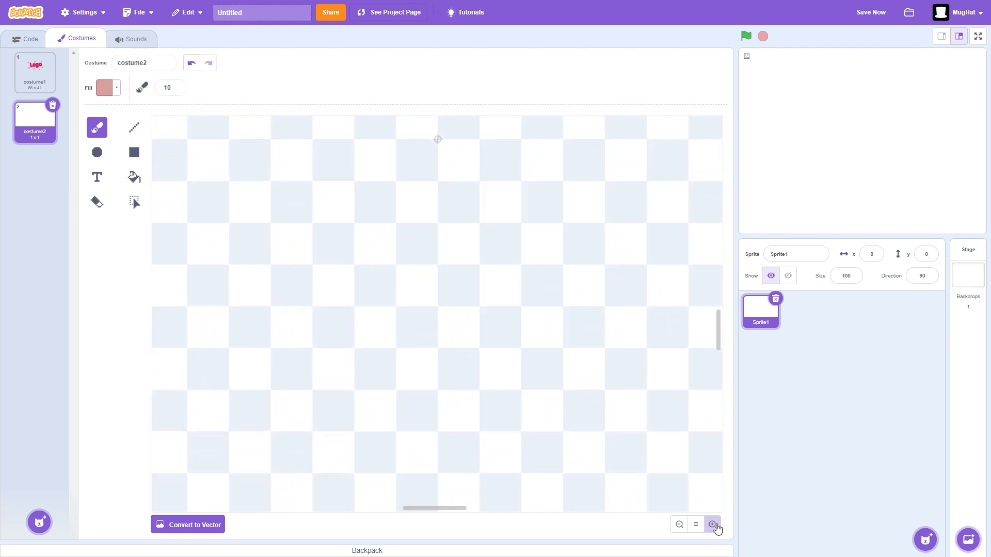
{"action": "left_click", "coordinate": [711, 524]}
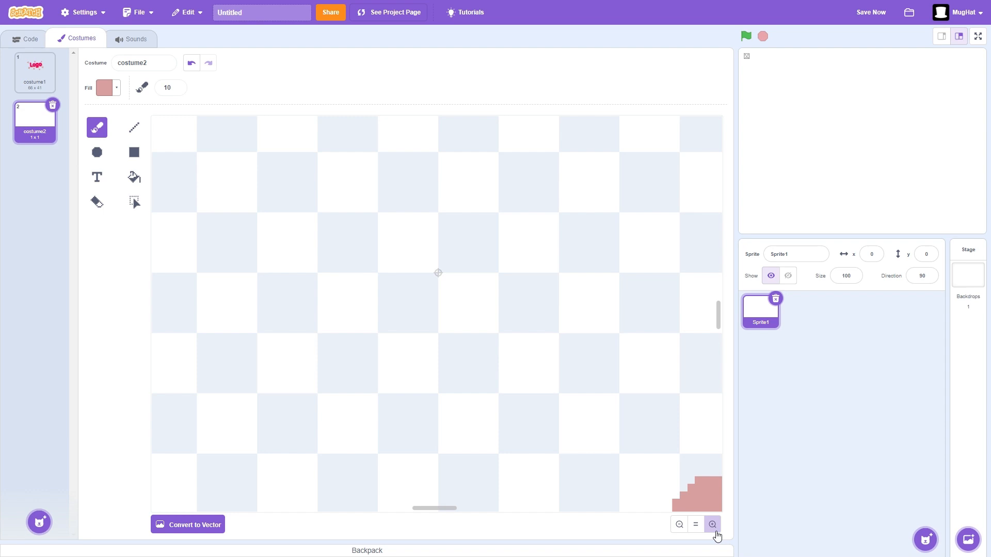
{"action": "left_click", "coordinate": [711, 524]}
{"action": "type", "text": "1"}
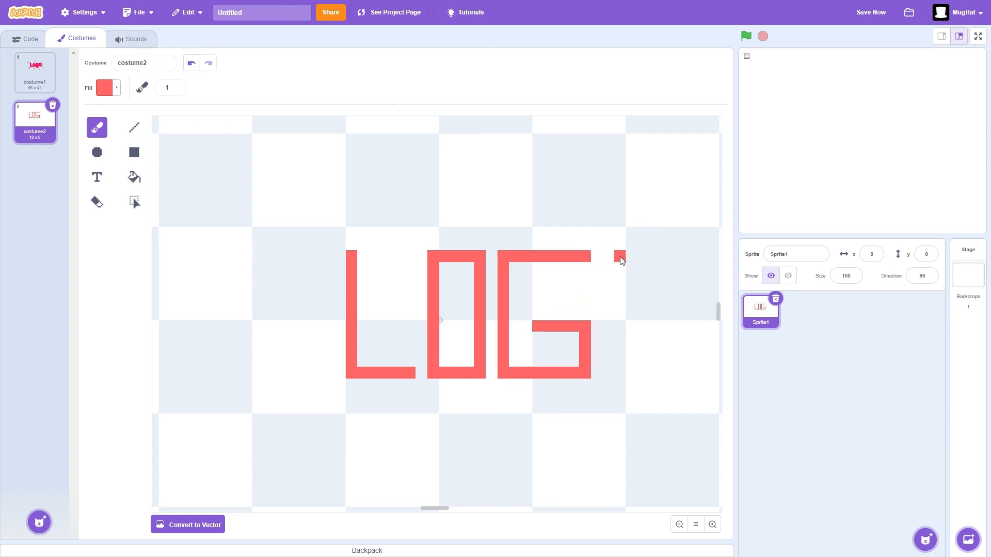
Paint the final pixel letter O in red to complete LOGO.
{"action": "left_click_drag", "start_coordinate": [620, 256], "coordinate": [655, 379]}
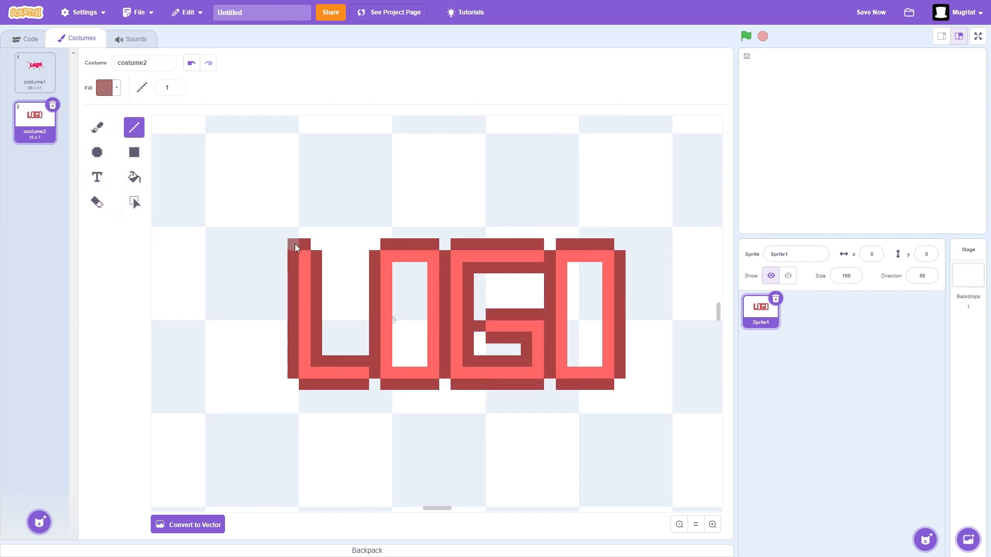
Trace a darker border along the pixel letters' edges, including the left edge.
{"action": "left_click_drag", "start_coordinate": [295, 246], "coordinate": [598, 236]}
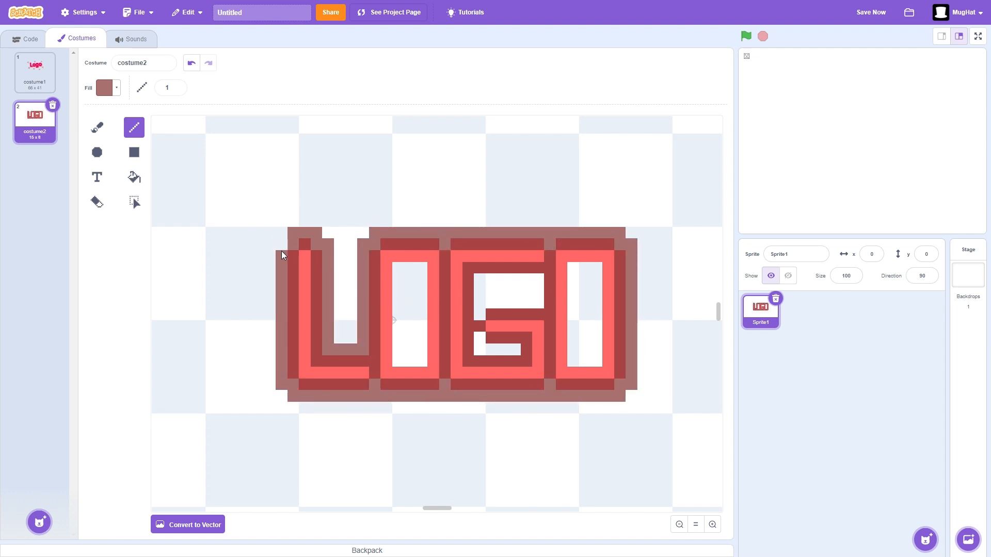
{"action": "left_click", "coordinate": [486, 305]}
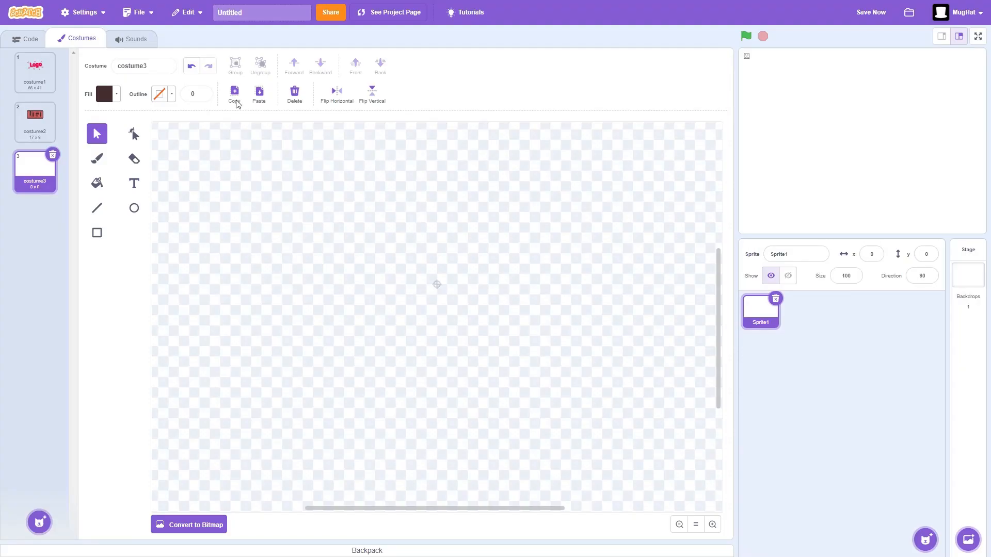
Create costume3 as a blank vector costume.
{"action": "left_click", "coordinate": [97, 157]}
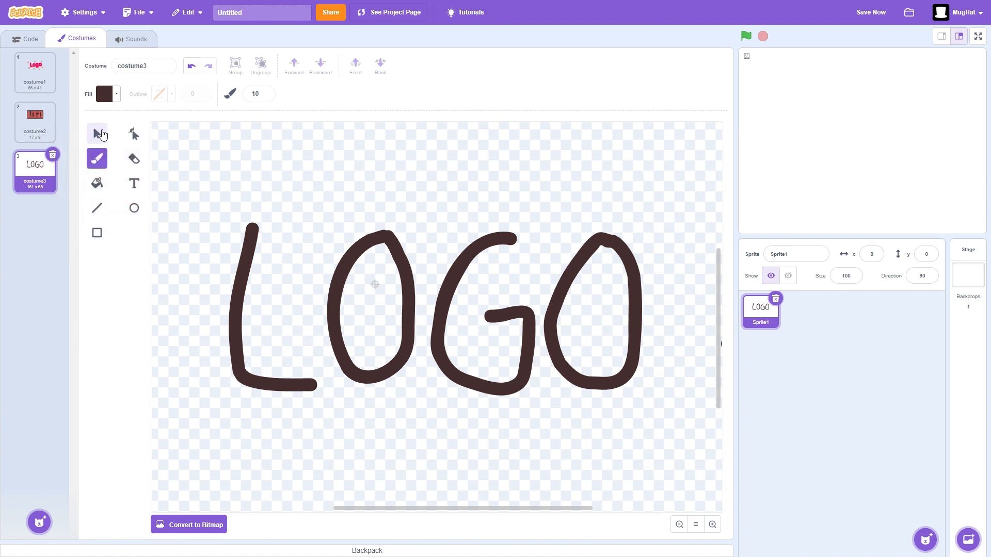
Send the grey duplicated lettering behind the original LOGO and undo a stray stroke.
{"action": "left_click", "coordinate": [97, 133]}
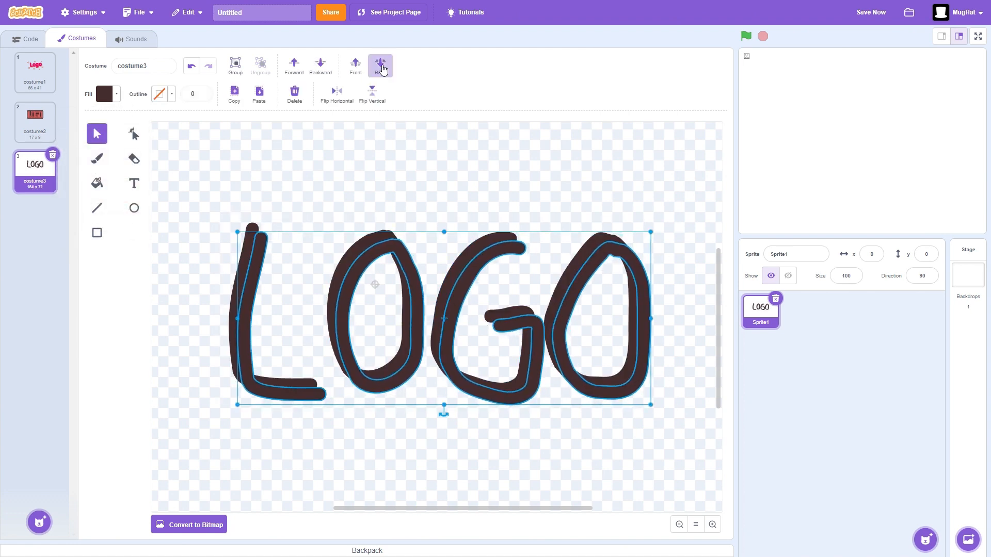
{"action": "left_click", "coordinate": [106, 94]}
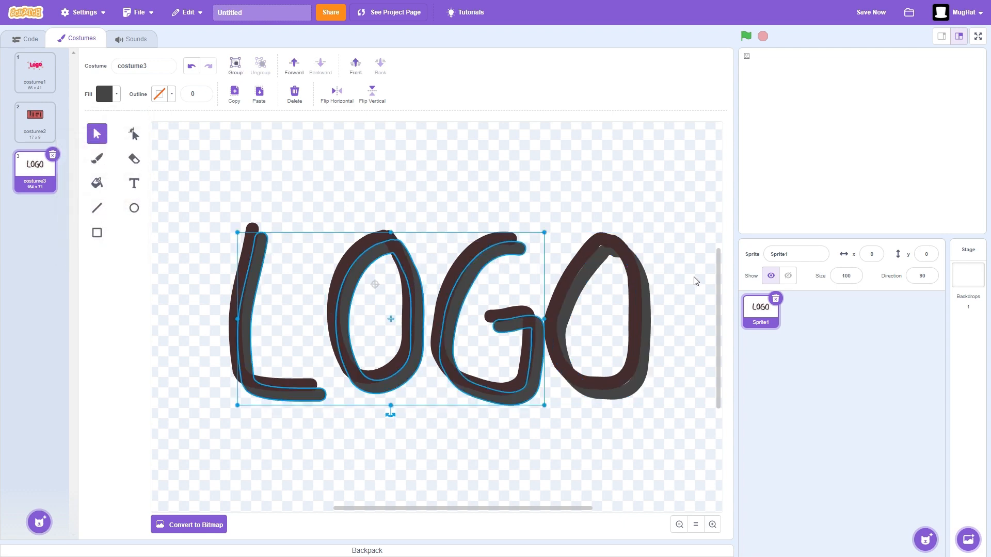
{"action": "left_click", "coordinate": [448, 144]}
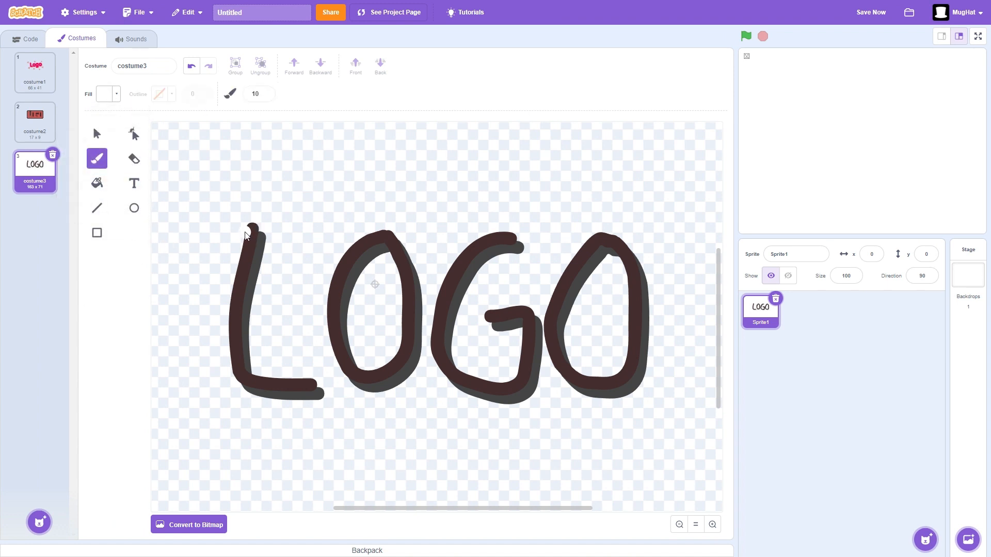
{"action": "left_click", "coordinate": [192, 66]}
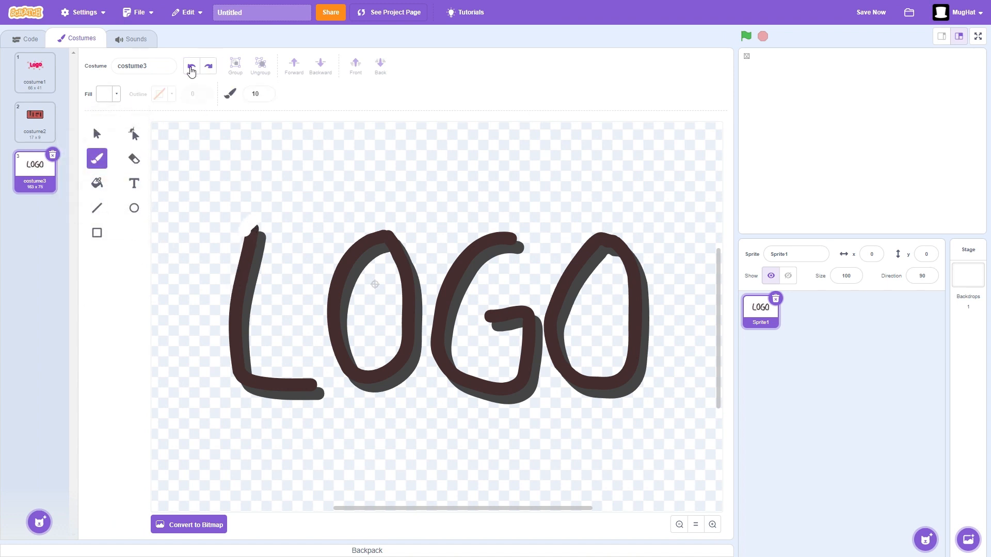
{"action": "left_click", "coordinate": [97, 133]}
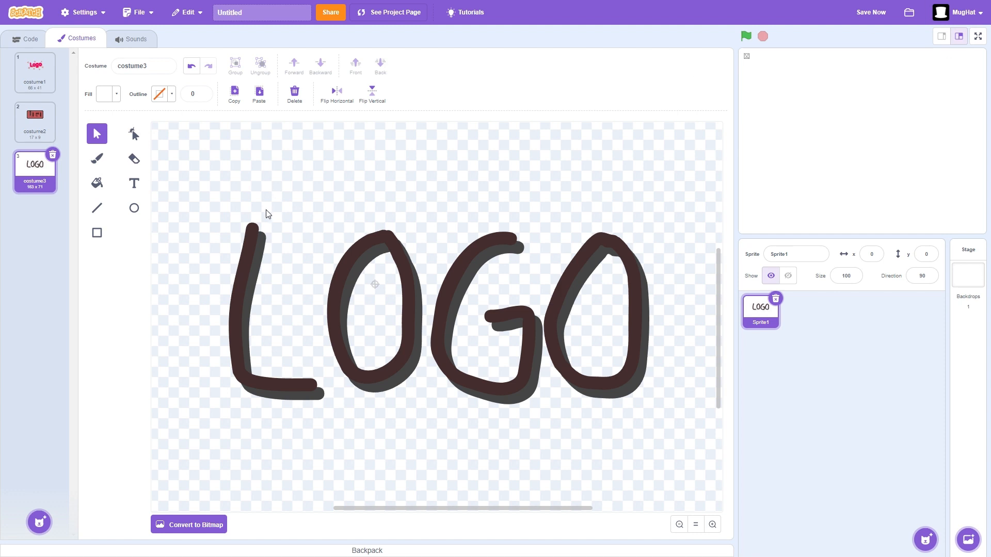